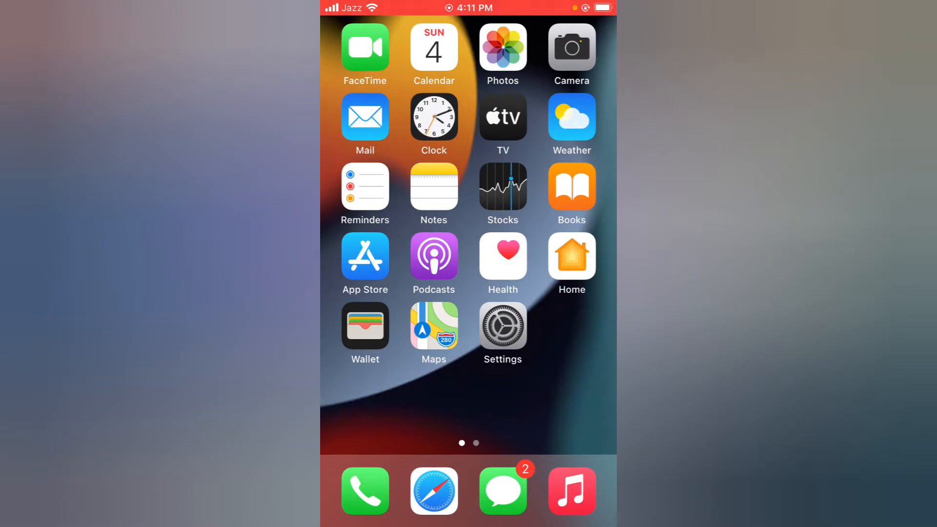
- Reach the Audio/Visual page under Accessibility, where Phone Noise Cancellation is on and LED Flash off
left_click(503, 326)
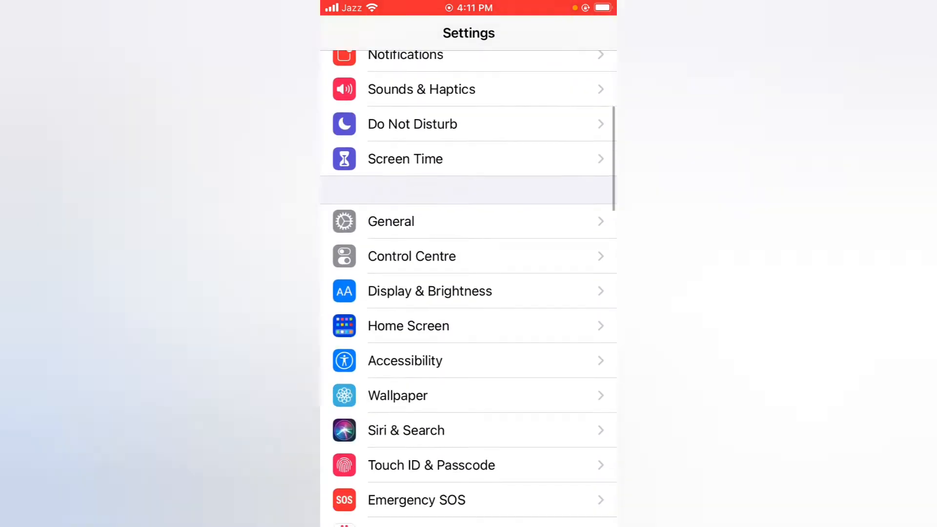
left_click(405, 361)
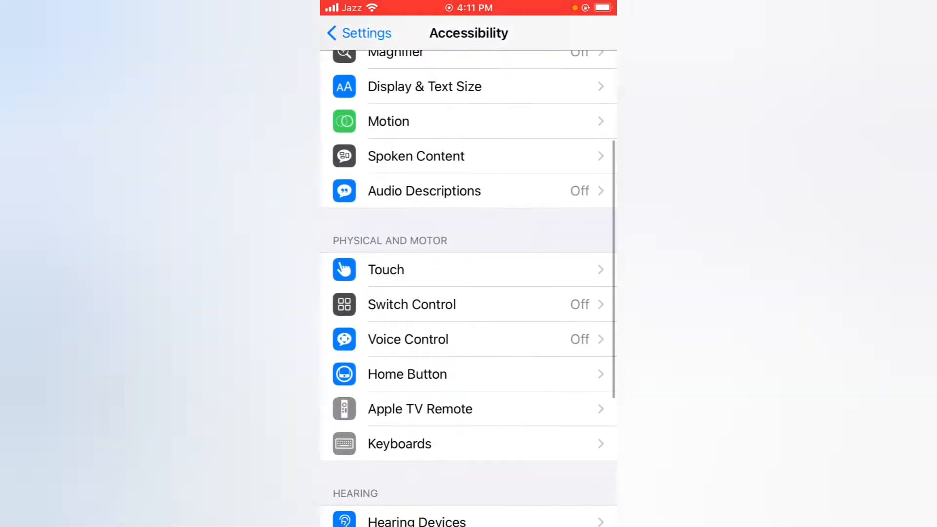
scroll("down", 3)
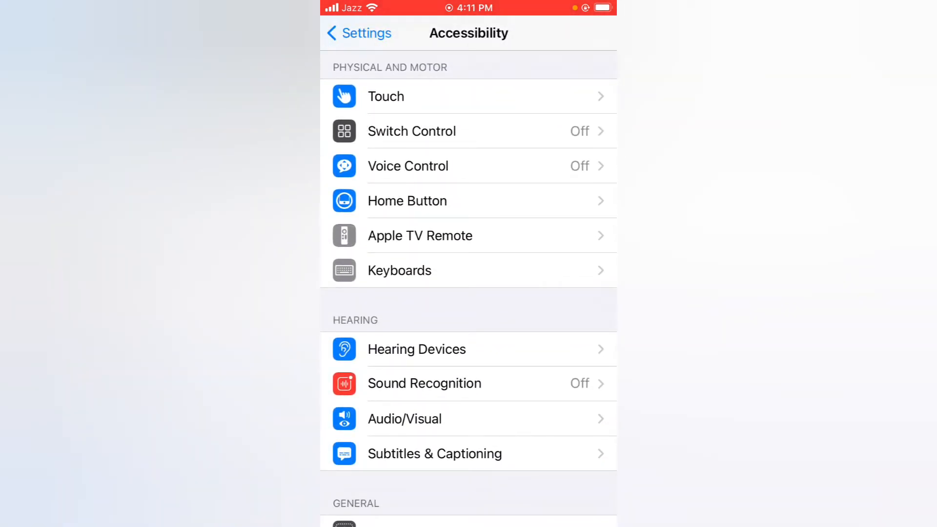
left_click(404, 418)
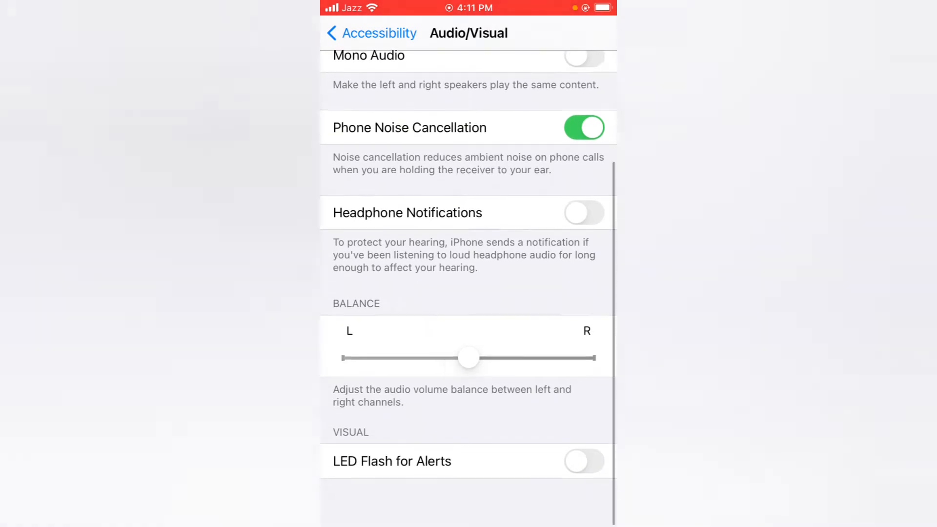
- Switch on LED Flash for Alerts (Flash on Silent follows on) and return to the home screen
left_click(583, 462)
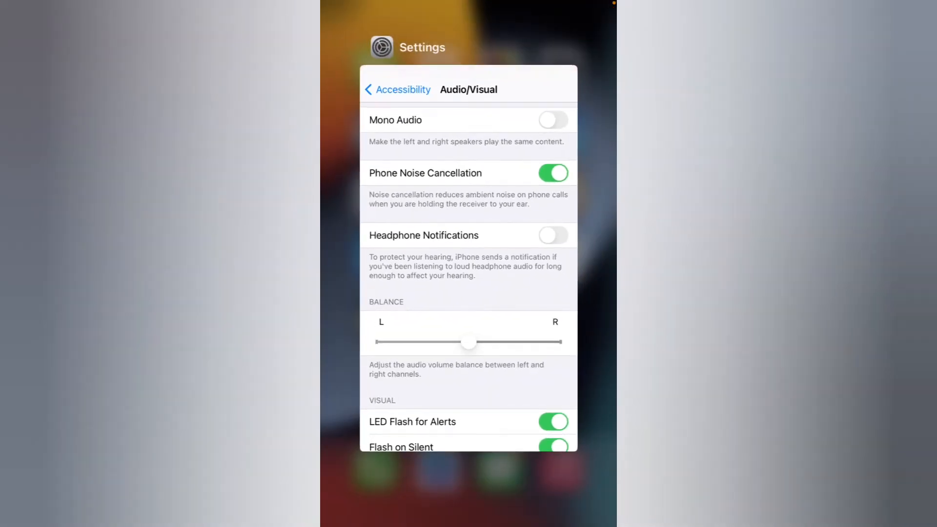
key("home")
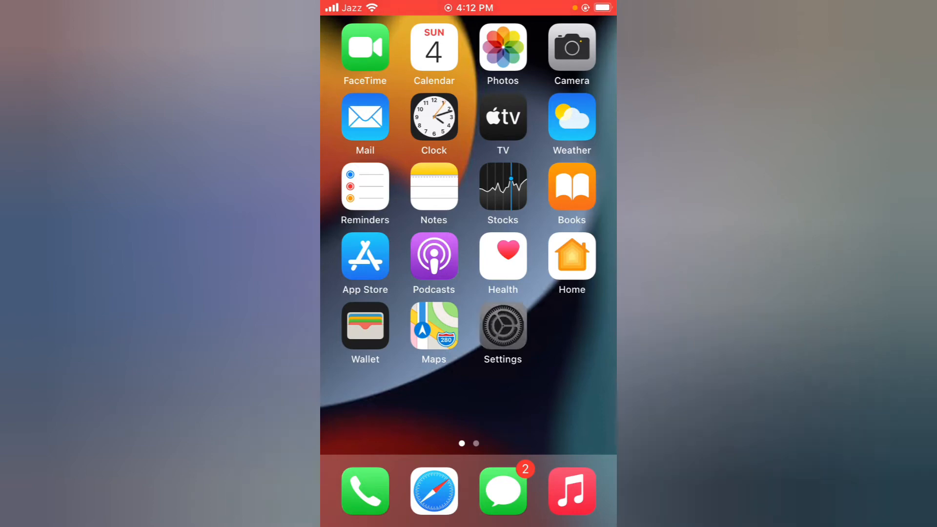
left_click(502, 326)
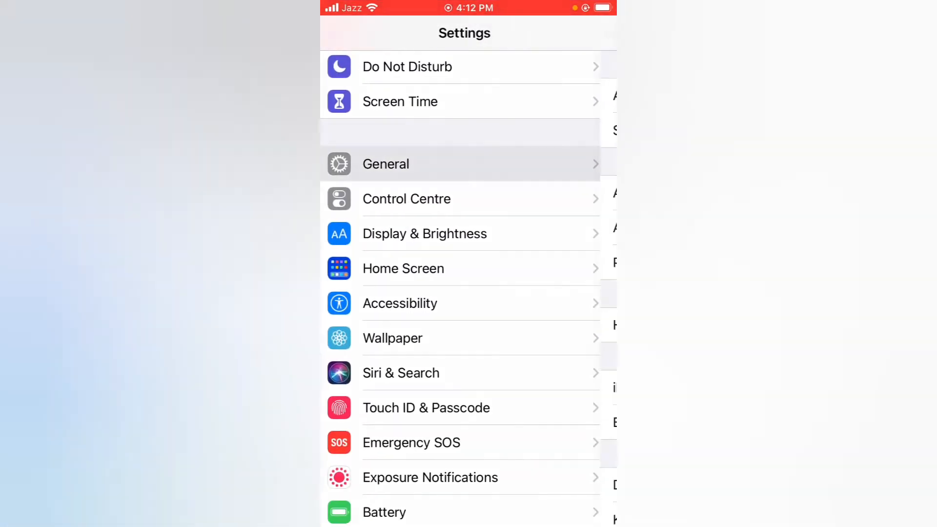
left_click(386, 163)
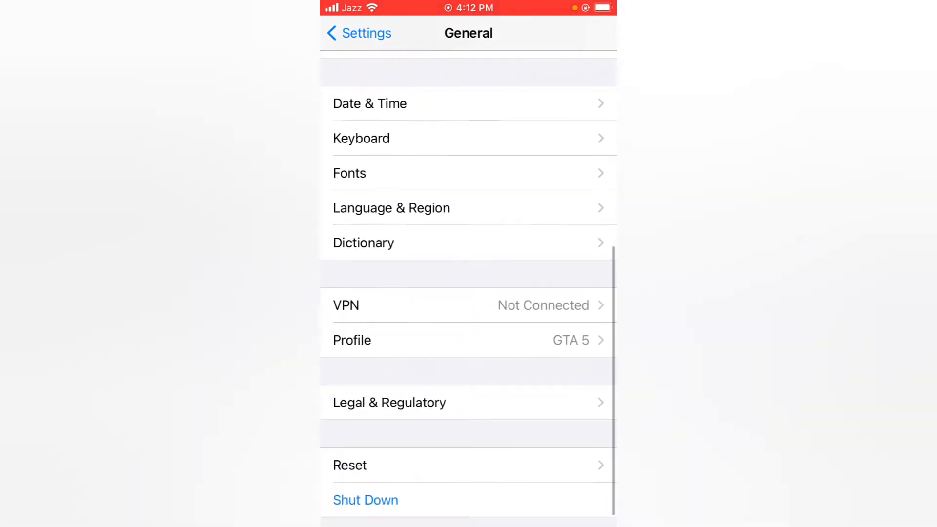
left_click(365, 499)
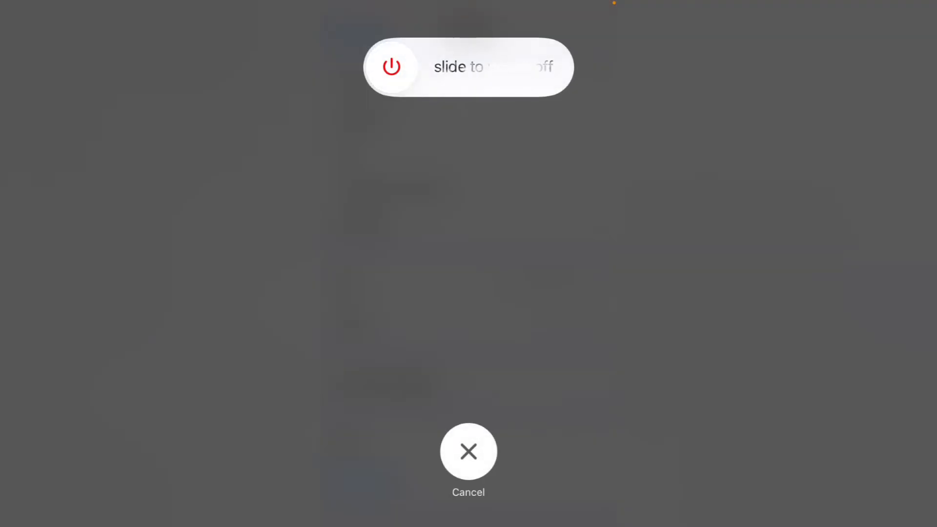
left_click(468, 451)
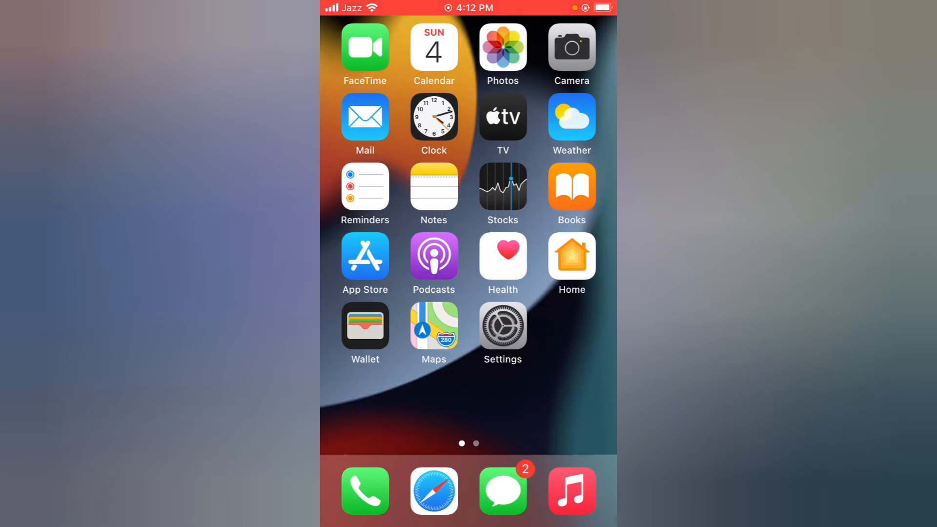
left_click(502, 325)
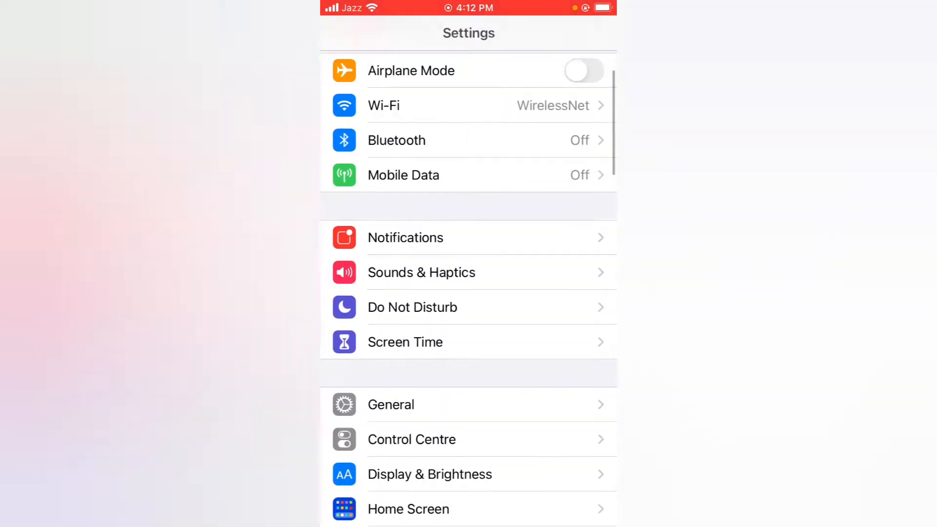
left_click(390, 404)
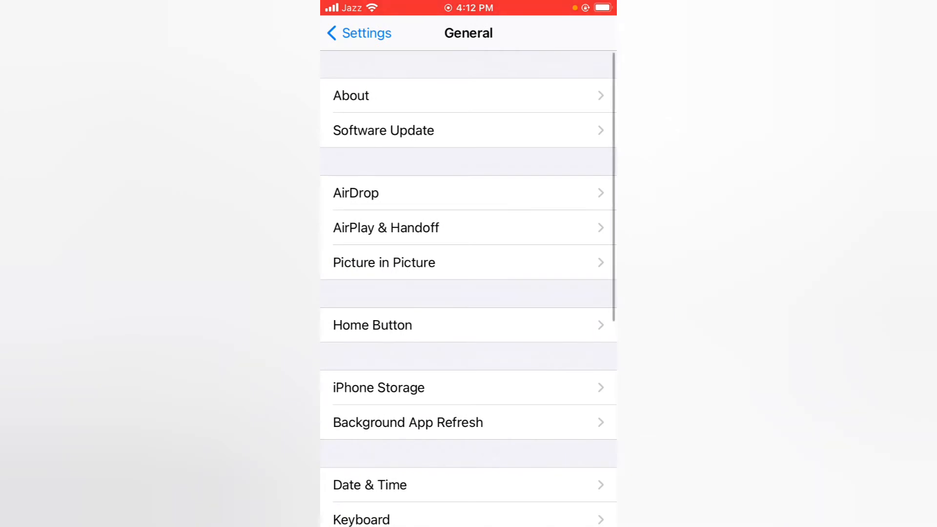
left_click(383, 131)
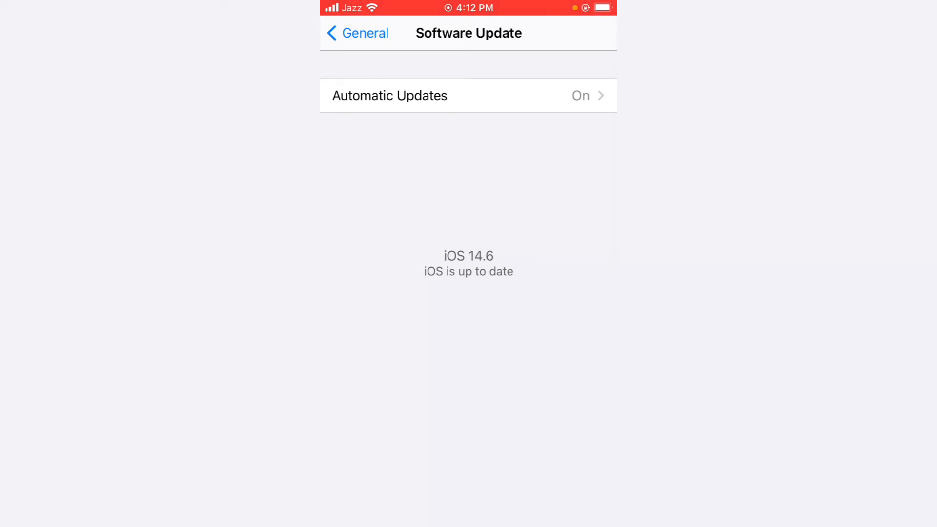
key("home")
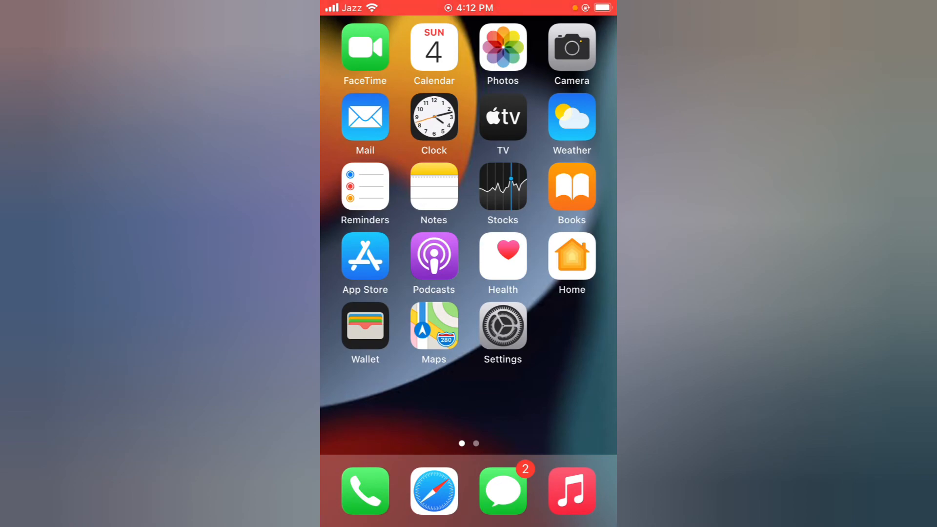
left_click(502, 326)
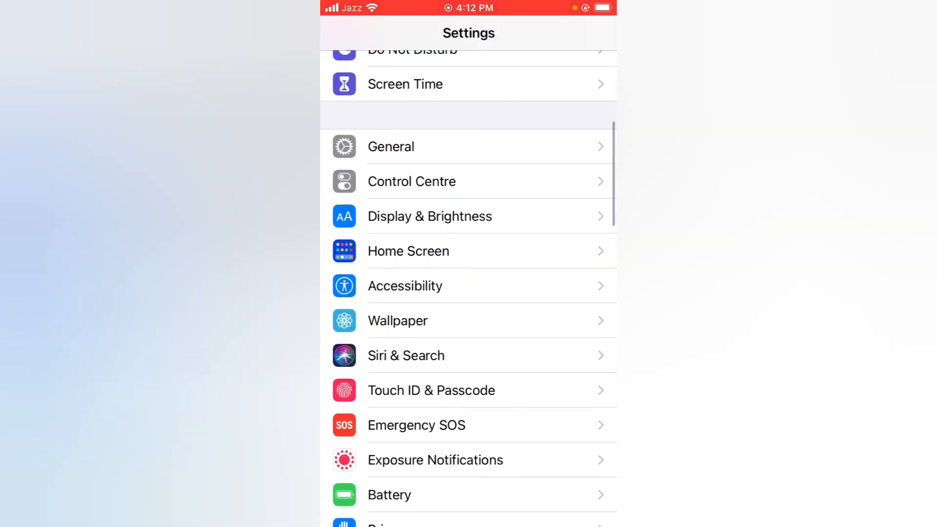
left_click(390, 147)
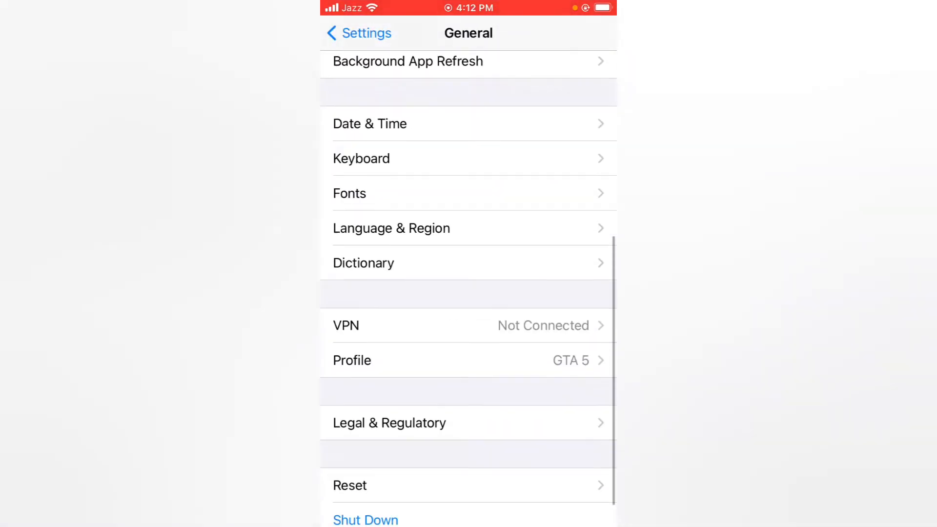
left_click(349, 486)
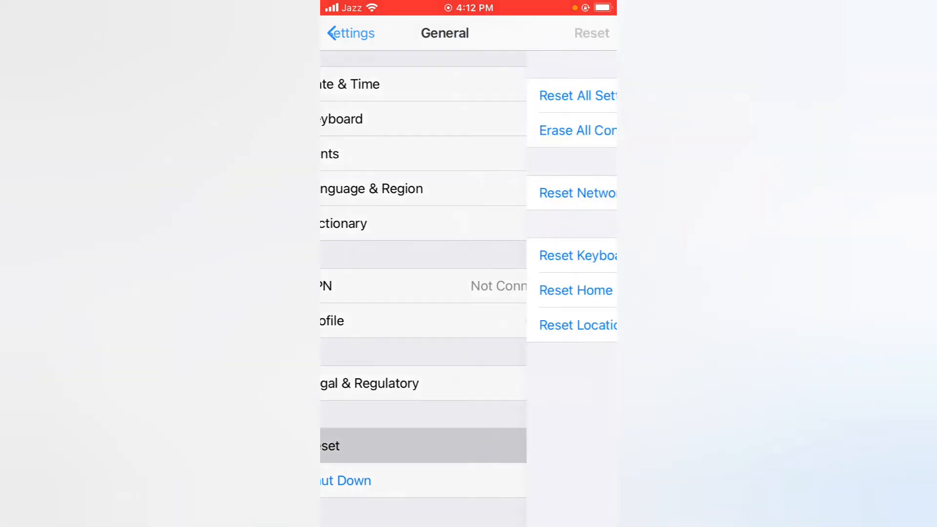
left_click(331, 446)
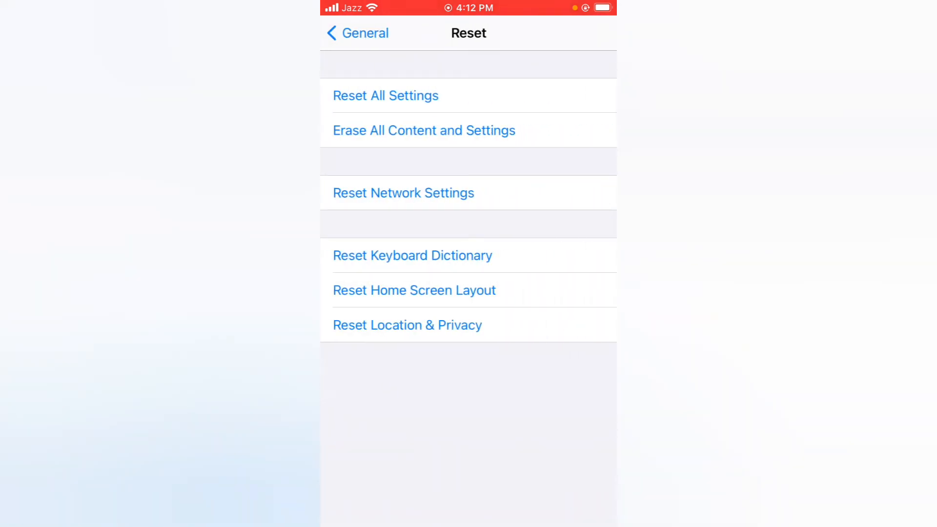
left_click(386, 96)
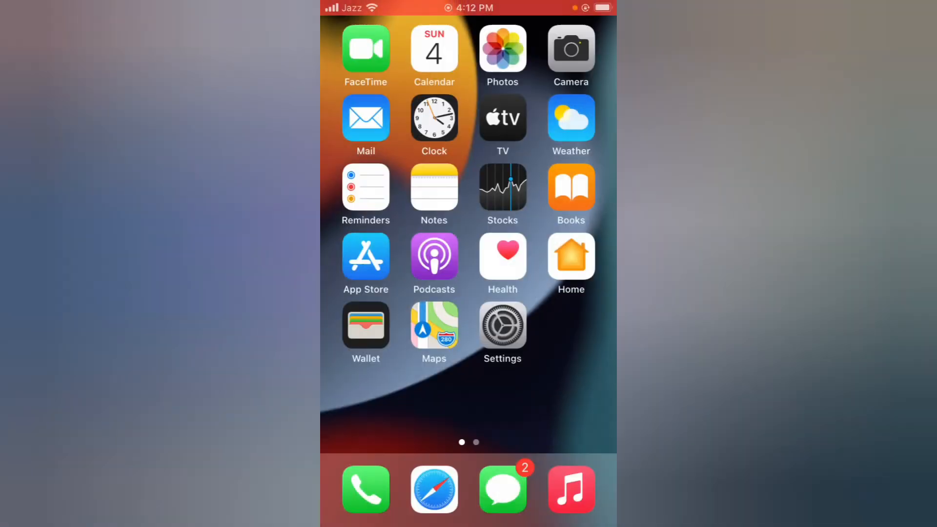
scroll("left", 3)
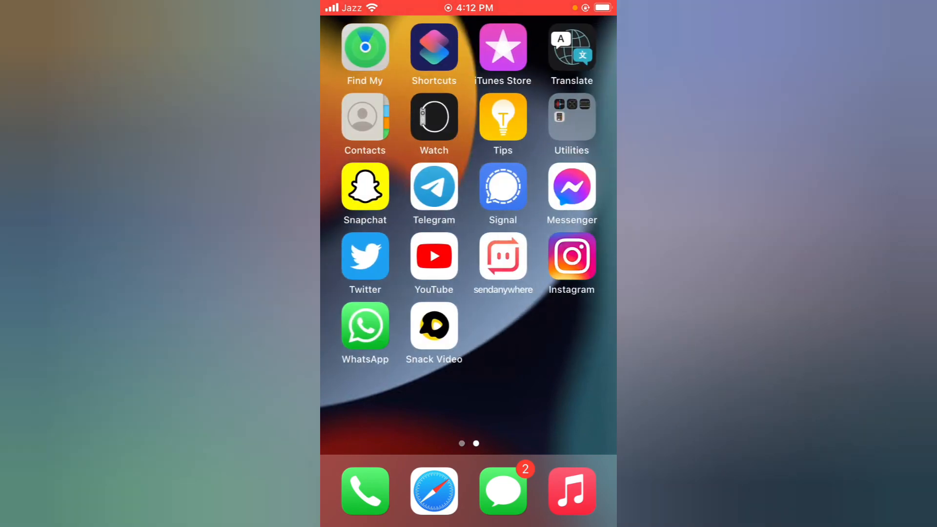
scroll("right", 3)
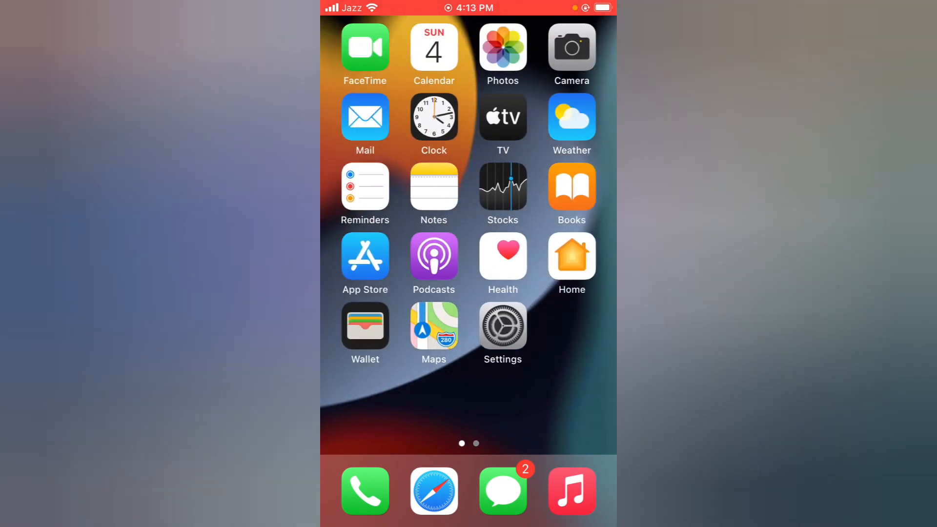